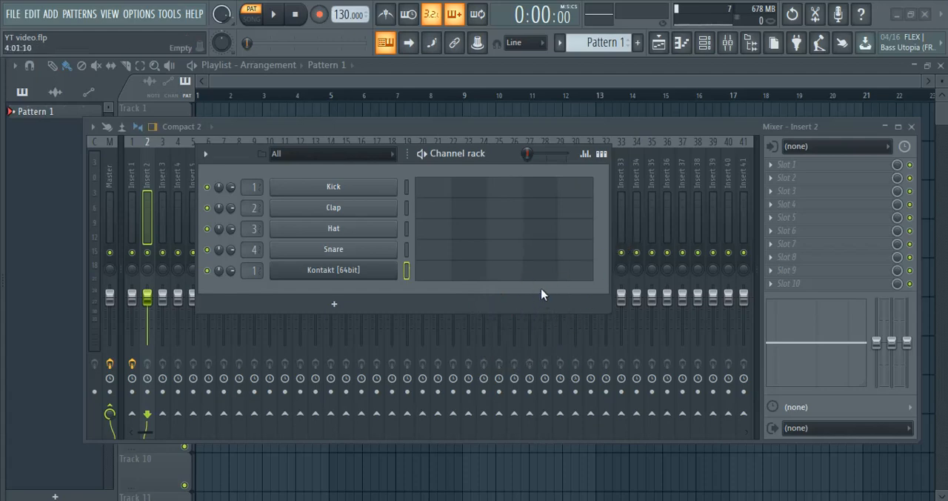
mouse_move(545, 282)
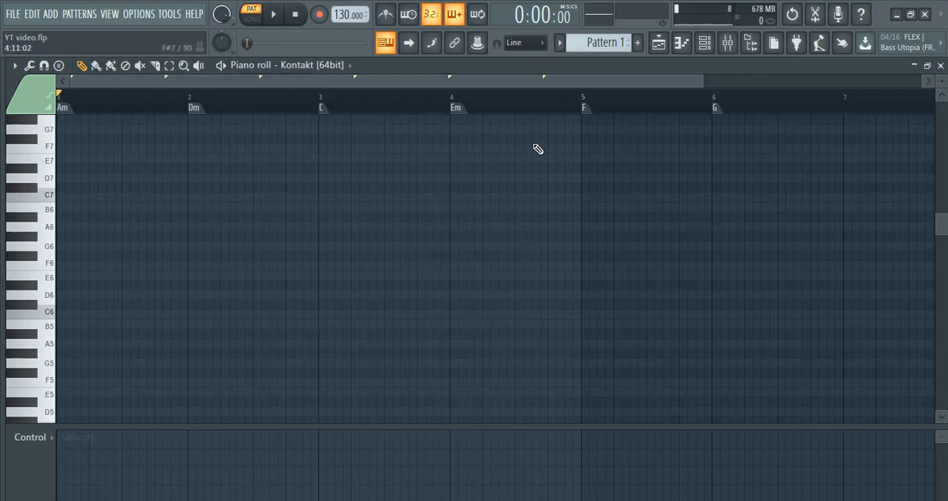
mouse_move(408, 273)
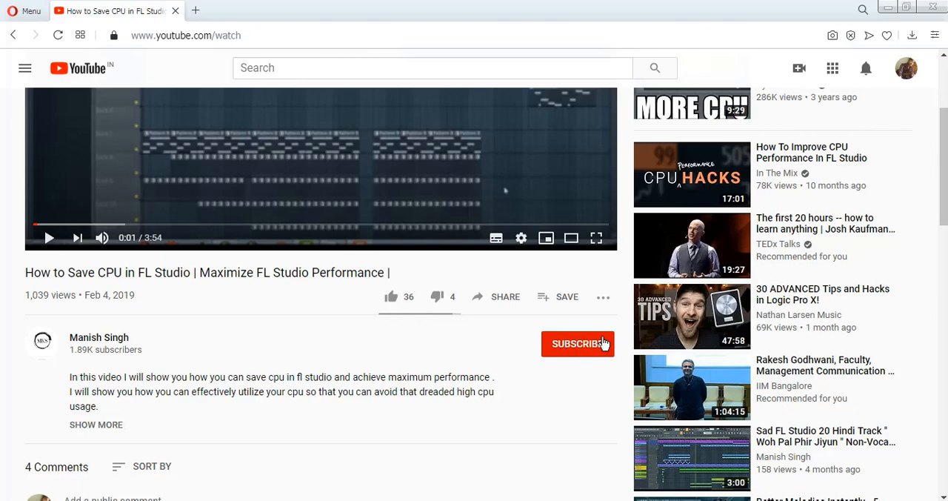
Subscribe to the video's channel and set its notifications to All
click(578, 344)
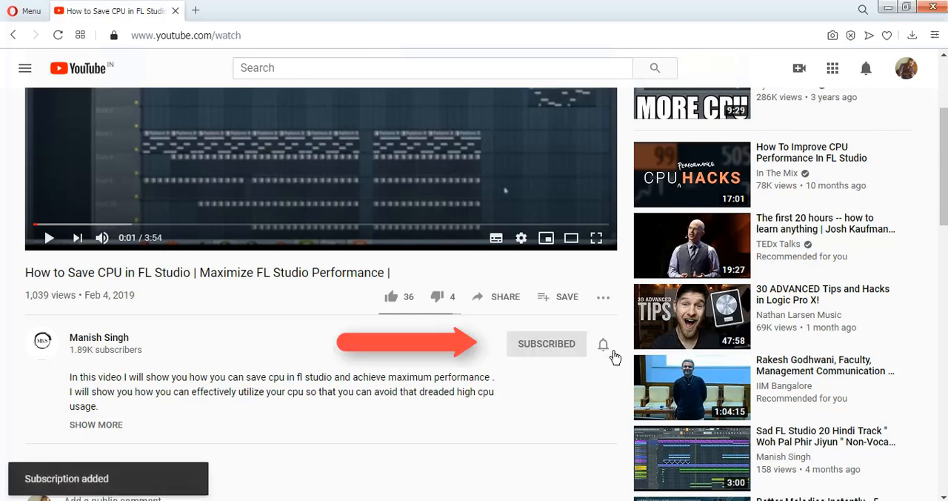
mouse_move(605, 353)
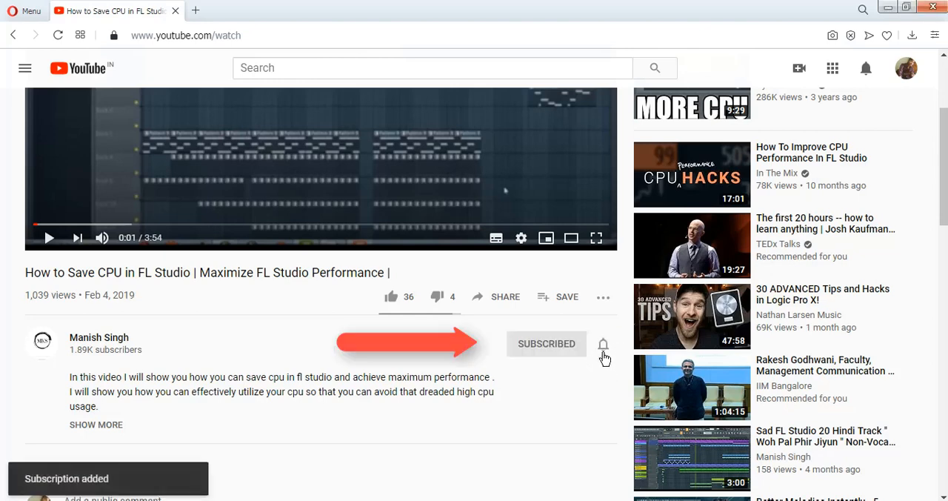
click(603, 344)
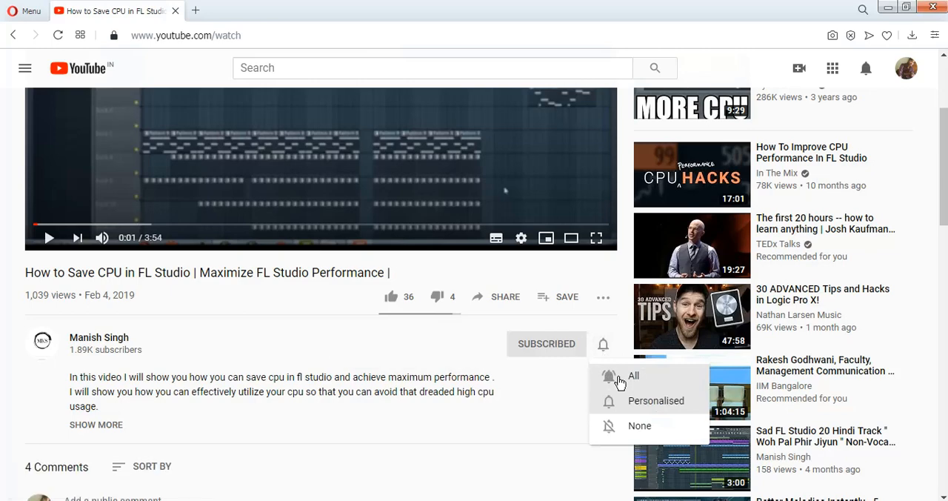
click(631, 375)
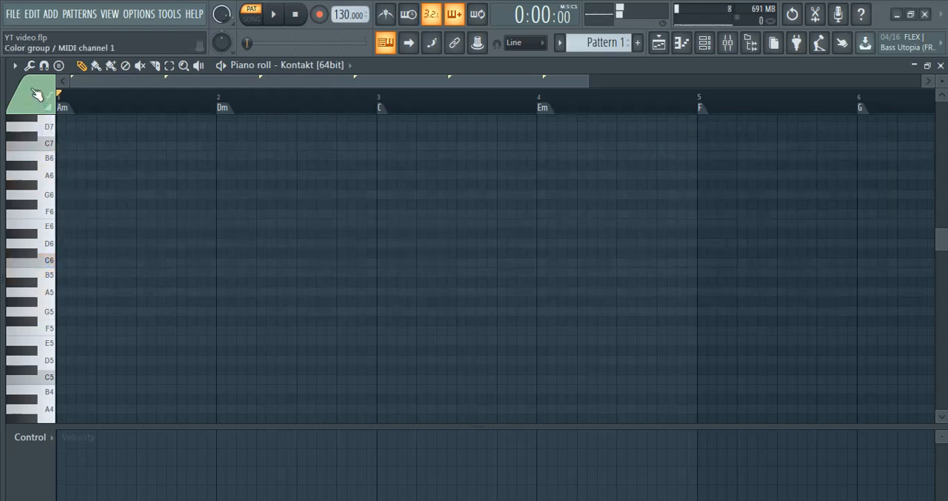
Choose a chord shape from the Stamp menu and lay chords under the Am, Dm, C and Em bars
click(30, 65)
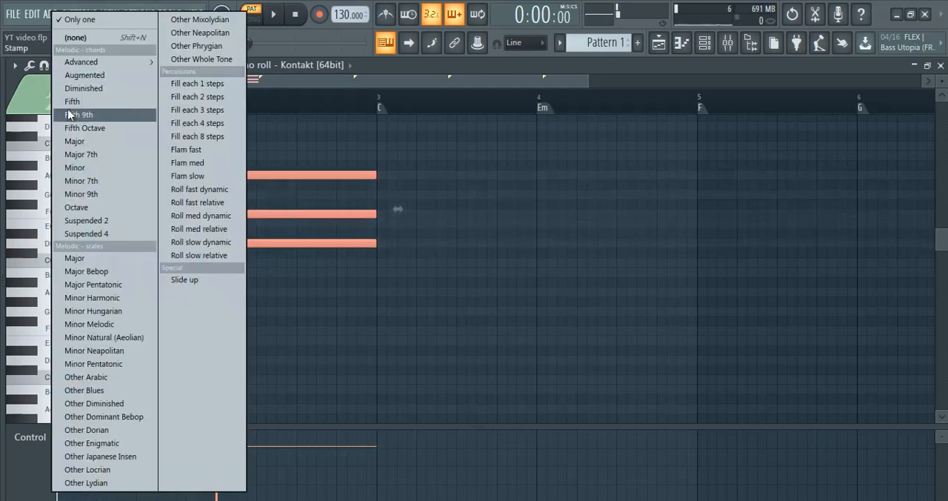
click(77, 114)
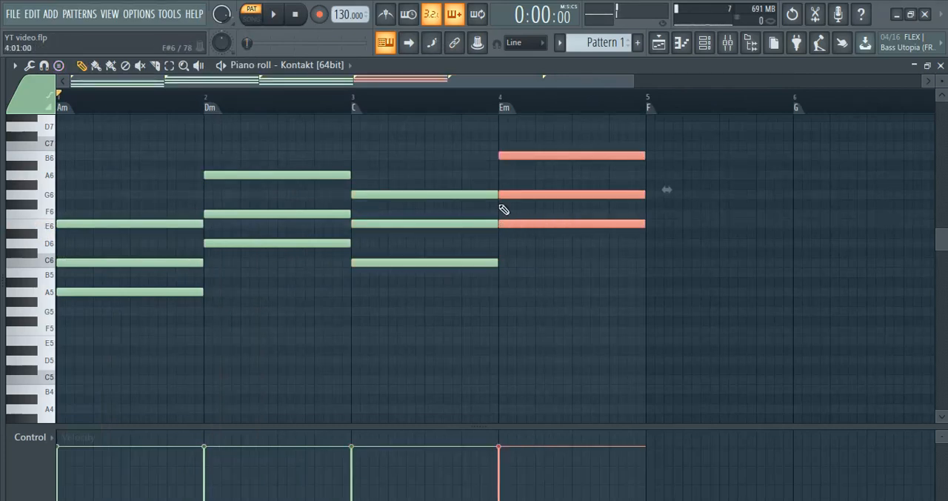
click(277, 14)
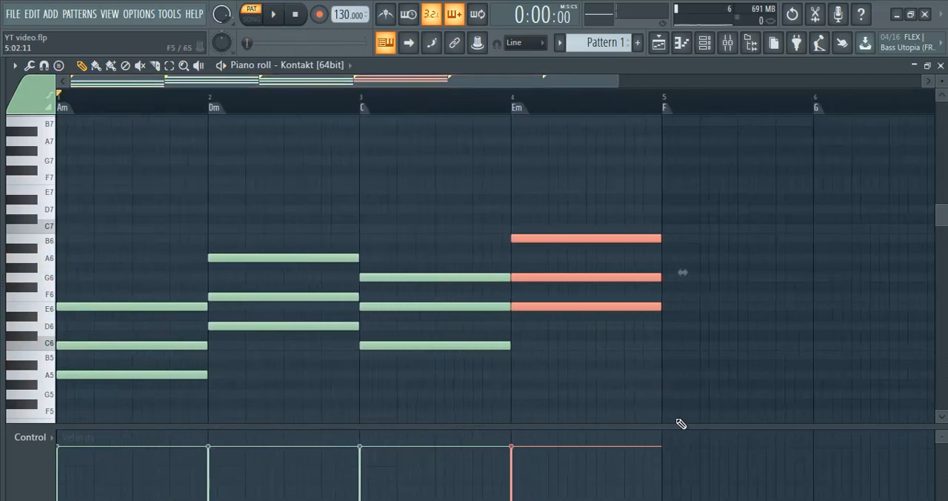
click(279, 15)
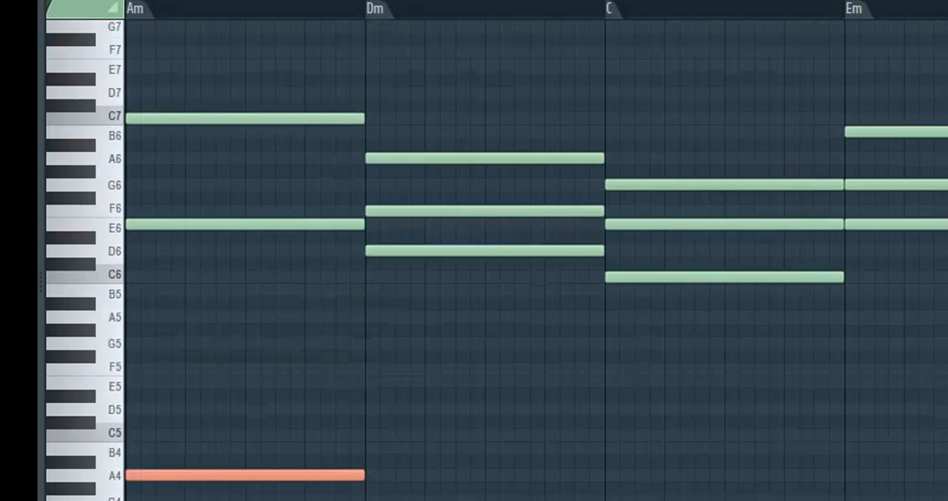
Place a one-bar low A4 bass note under the Am chord
click(244, 477)
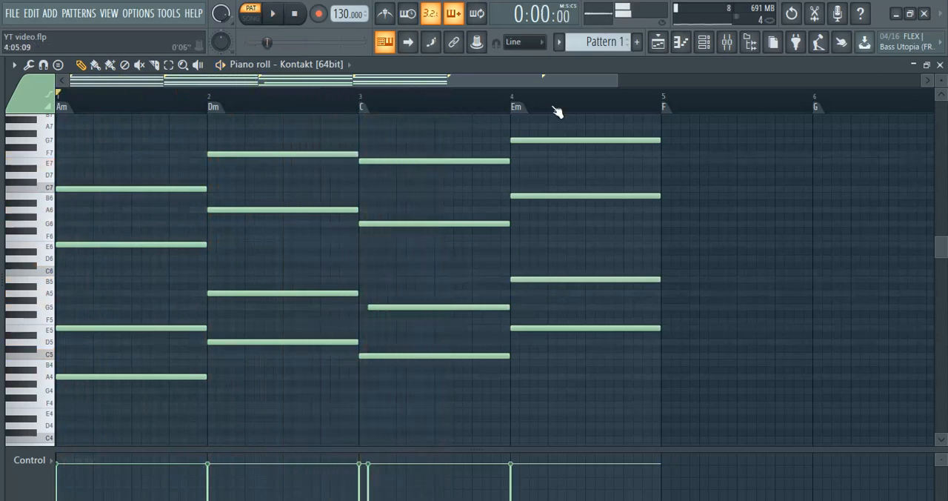
Review the four-bar low A4 bass note's properties and close the window
click(279, 15)
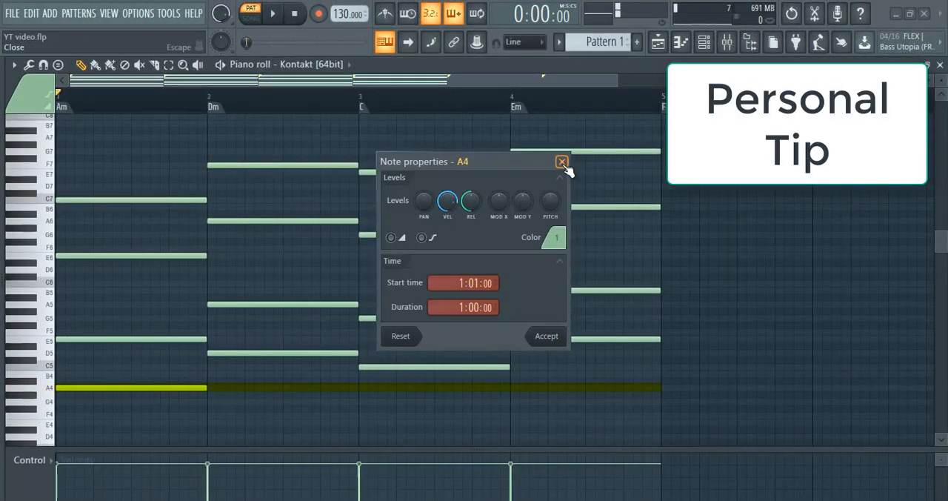
click(561, 162)
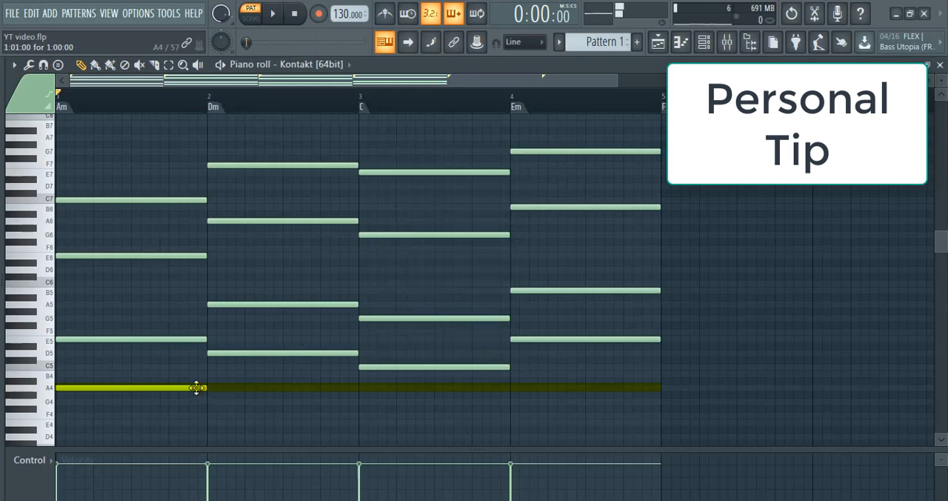